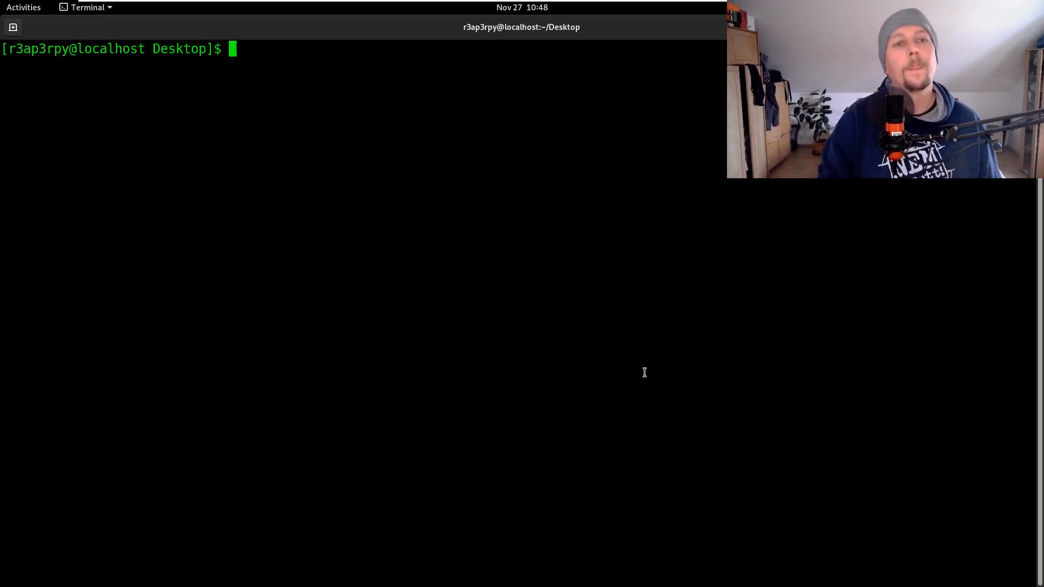
Step: Make a markdowns folder on the Desktop, enter it, and start Tutorial.md in vi
type("cd")
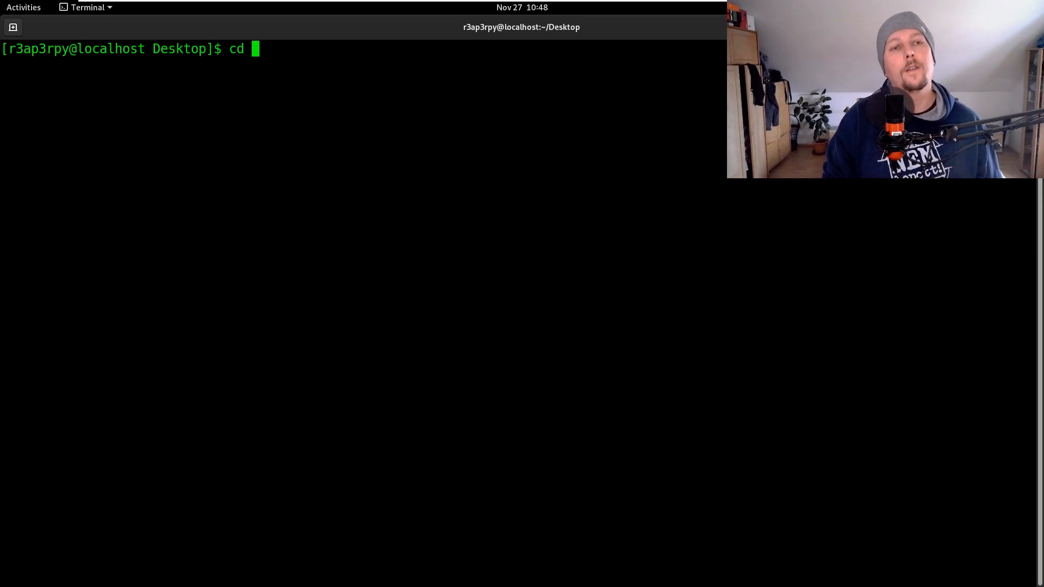
type("mkdir")
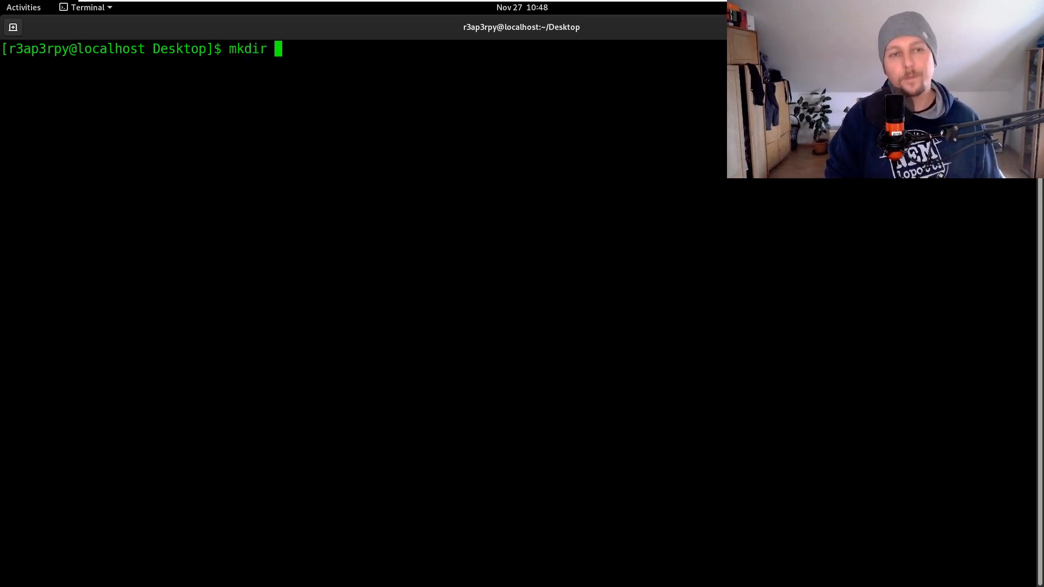
type("markdowns")
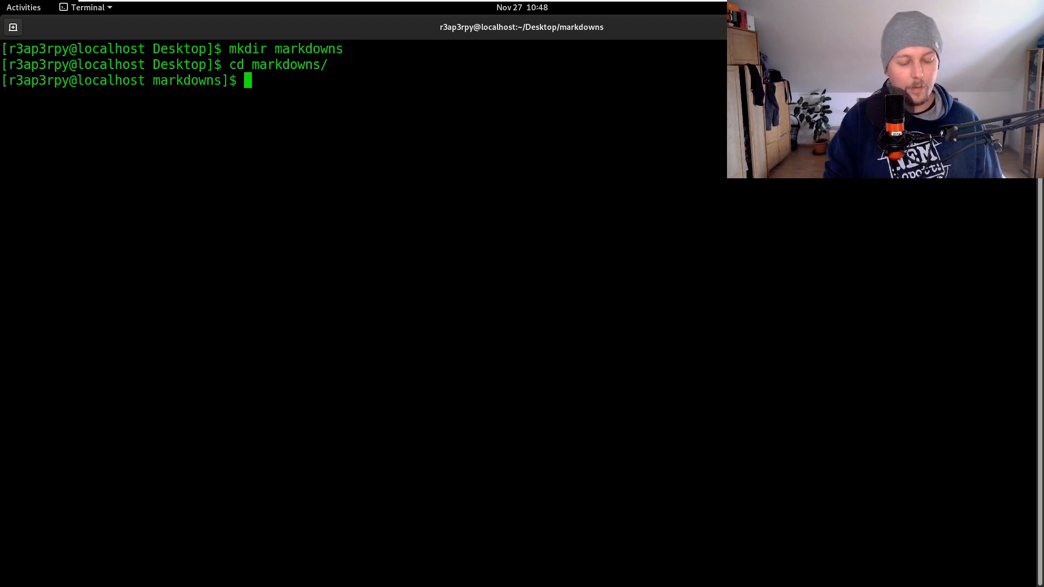
type("vi Tutuo")
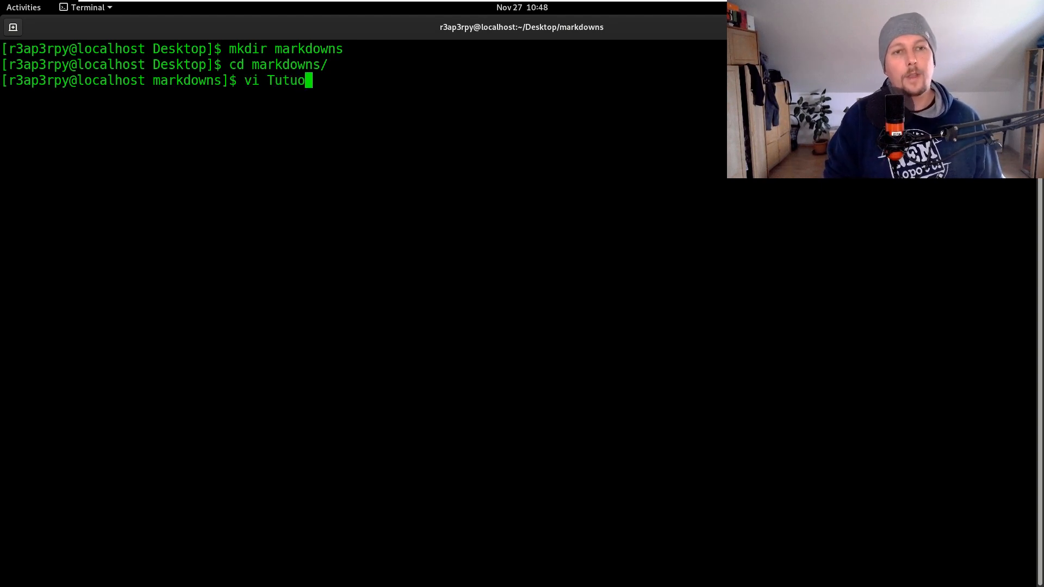
key("BackSpace")
type("rial.md")
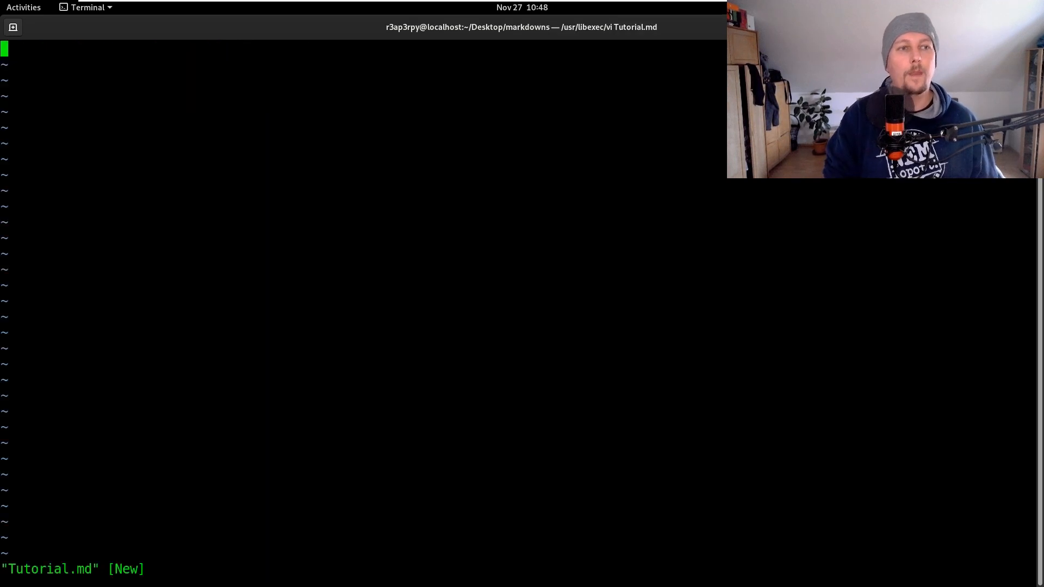
Step: Write a '### Welcome' heading and the intro sentence 'THis is a markdown.'
type("### EW")
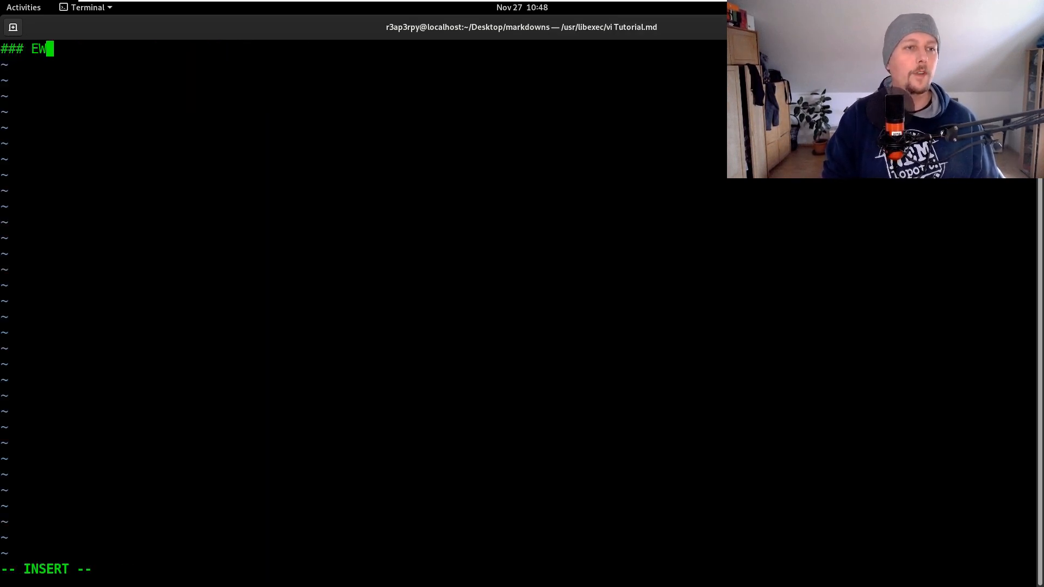
type("elcome")
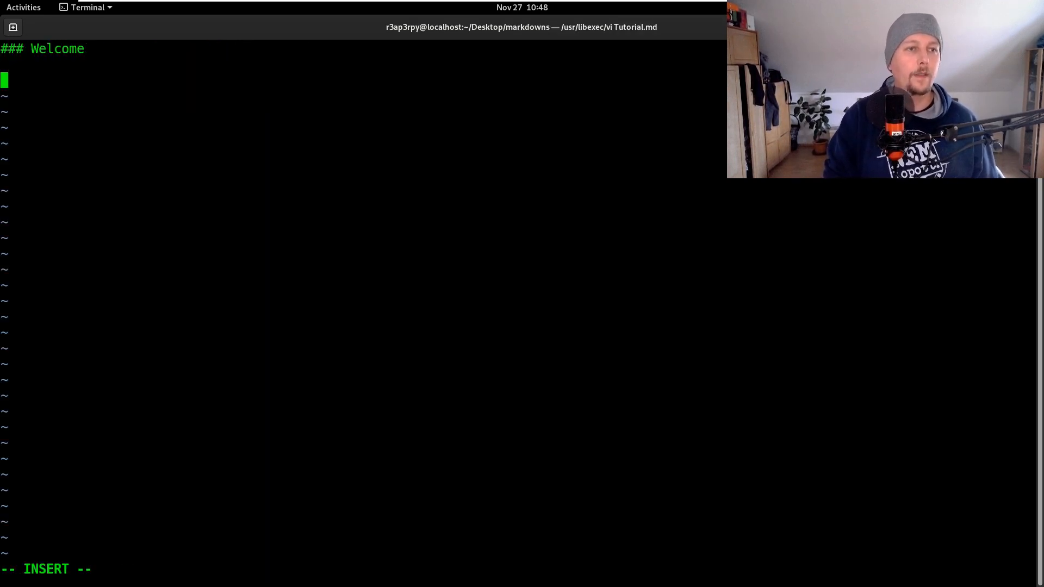
type("THis is a")
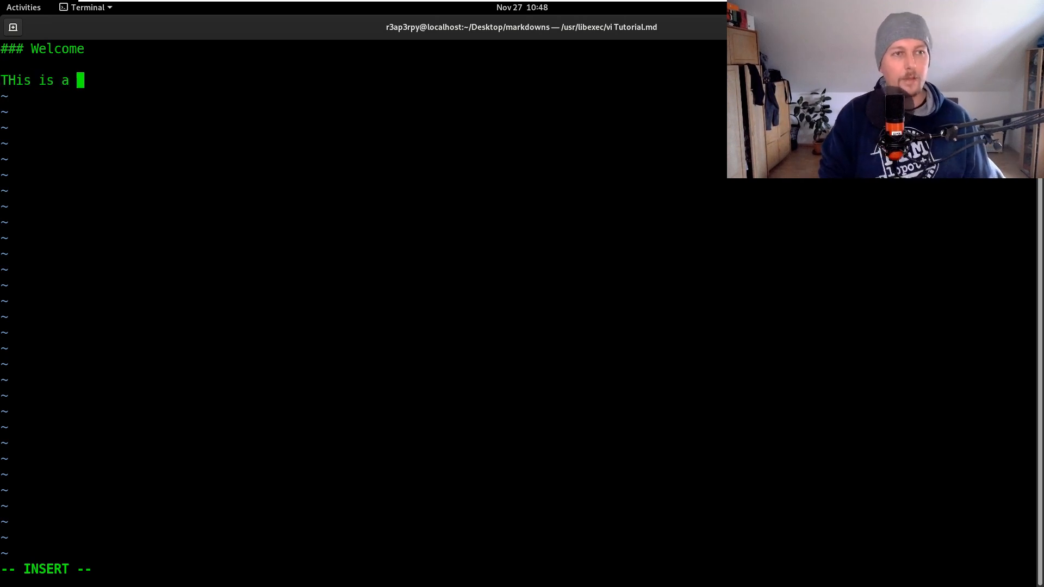
type("markd")
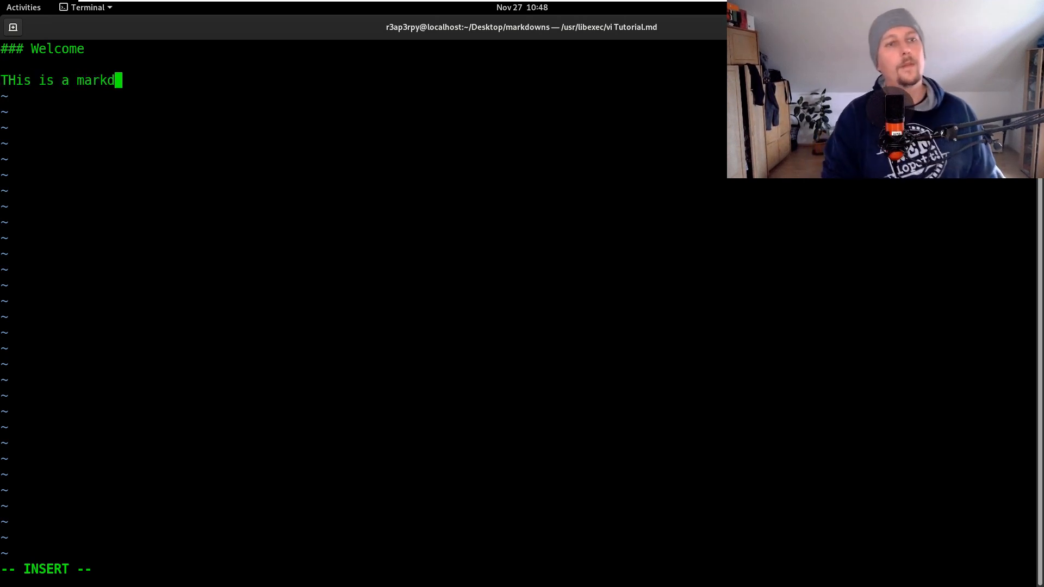
type("own.,")
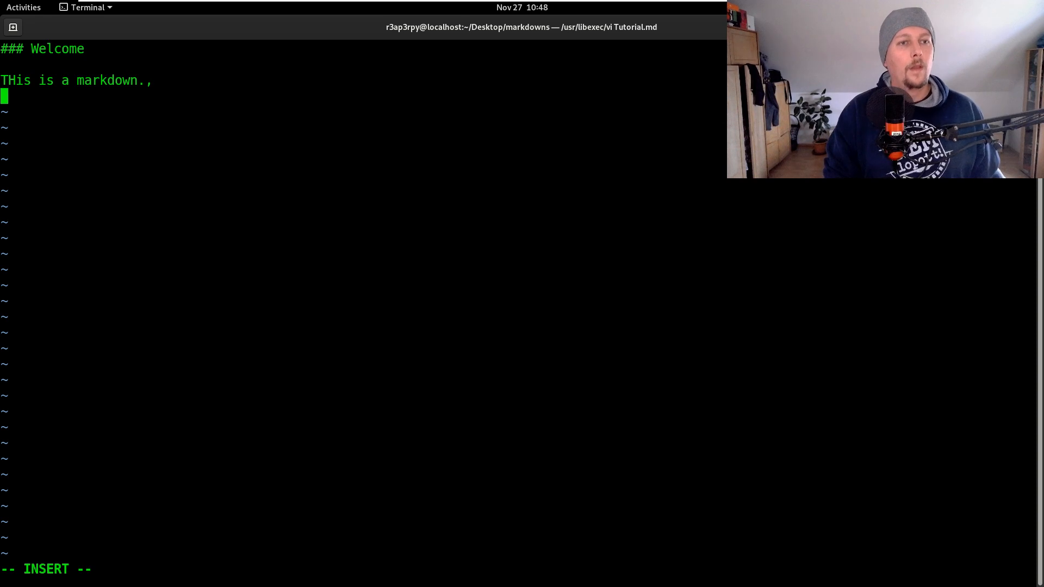
Step: Add a ```python code block with 'import this' and a for i in range(10) print loop
type("```")
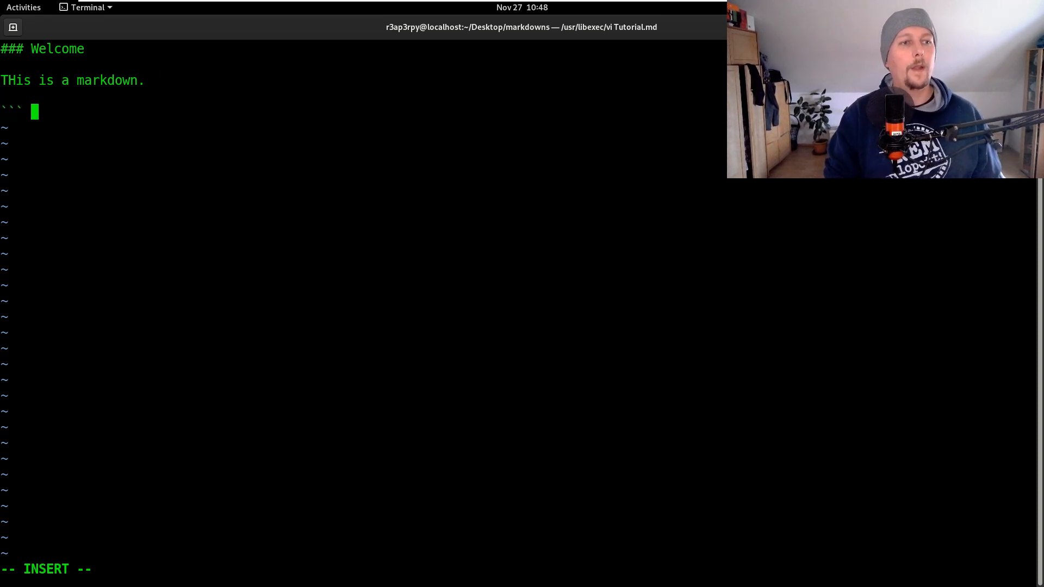
type("python")
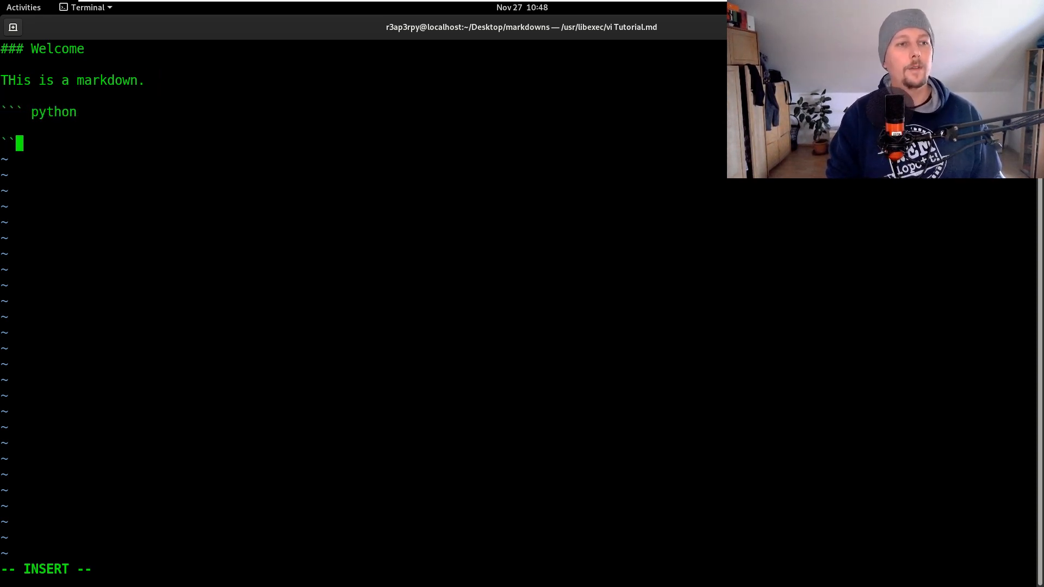
type("import")
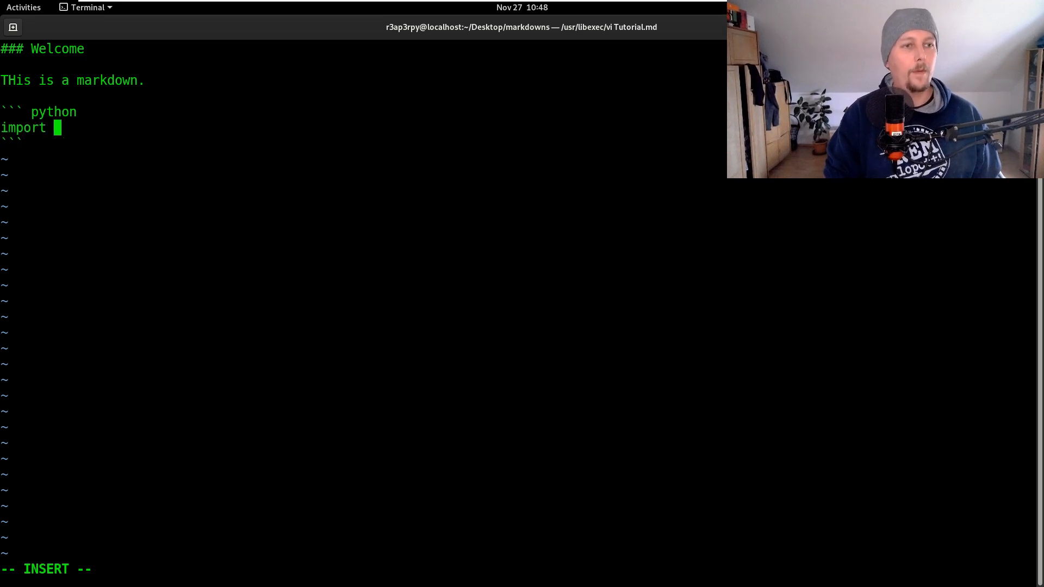
type("this")
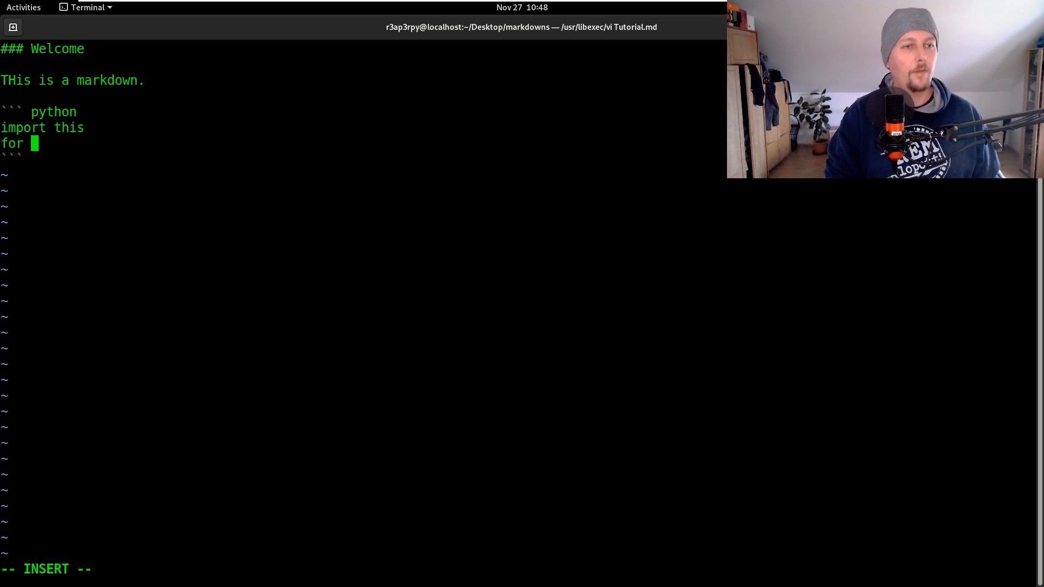
type("i in range(10))")
type("pri")
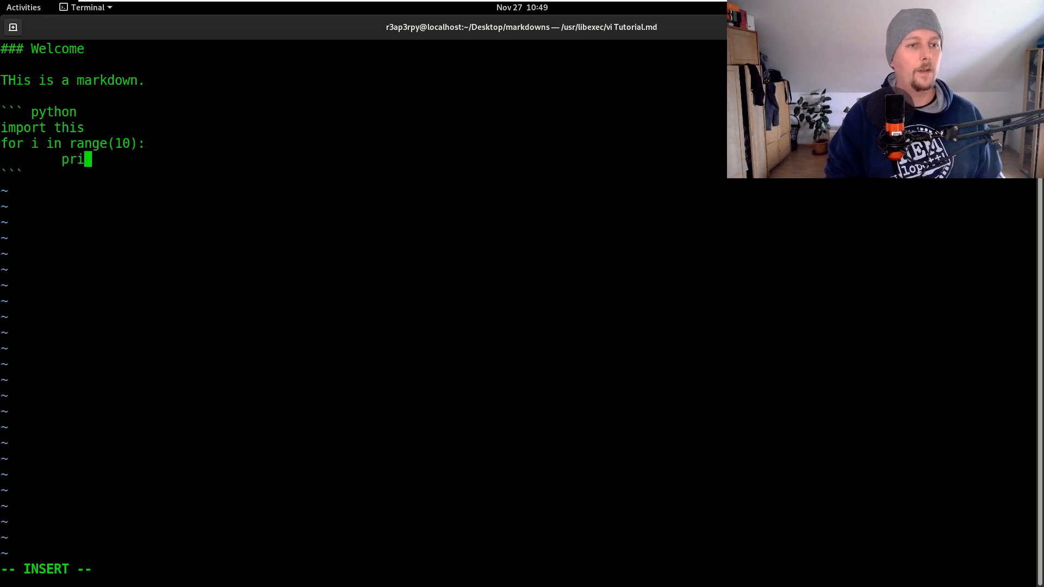
type("nt(i)")
type("This is")
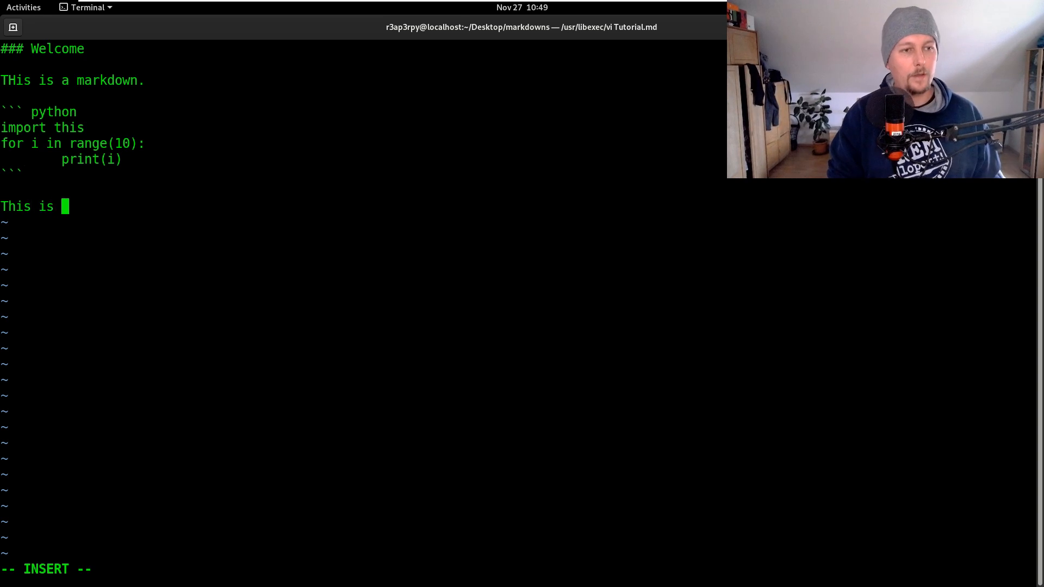
type("a [url]")
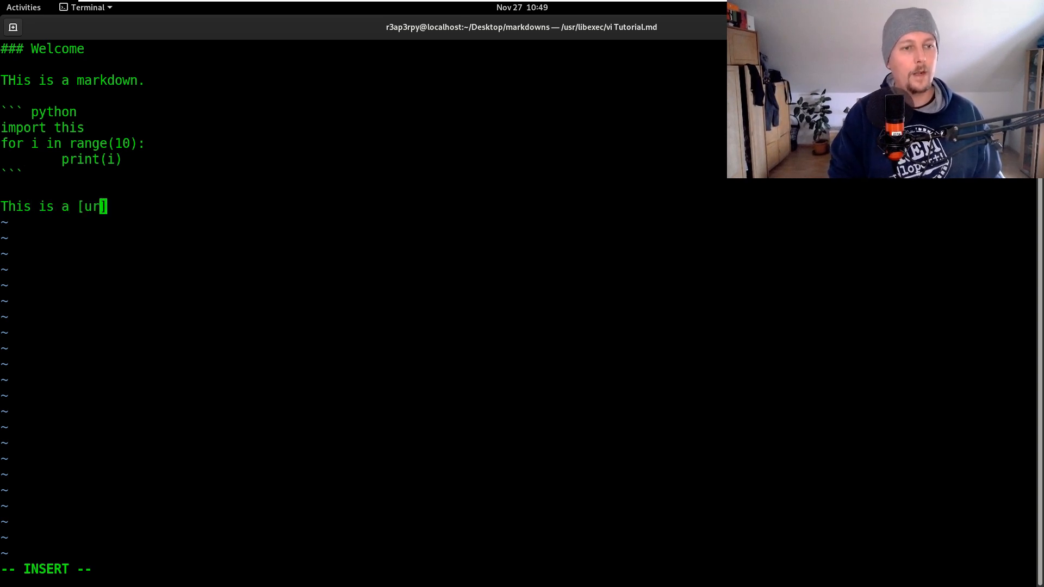
type("l]()")
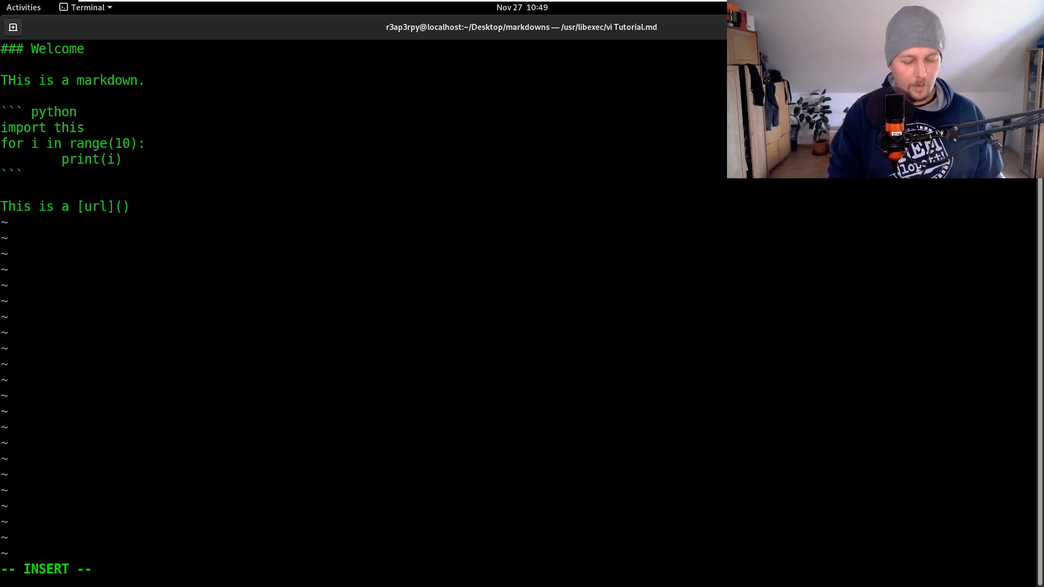
type("\"https:")
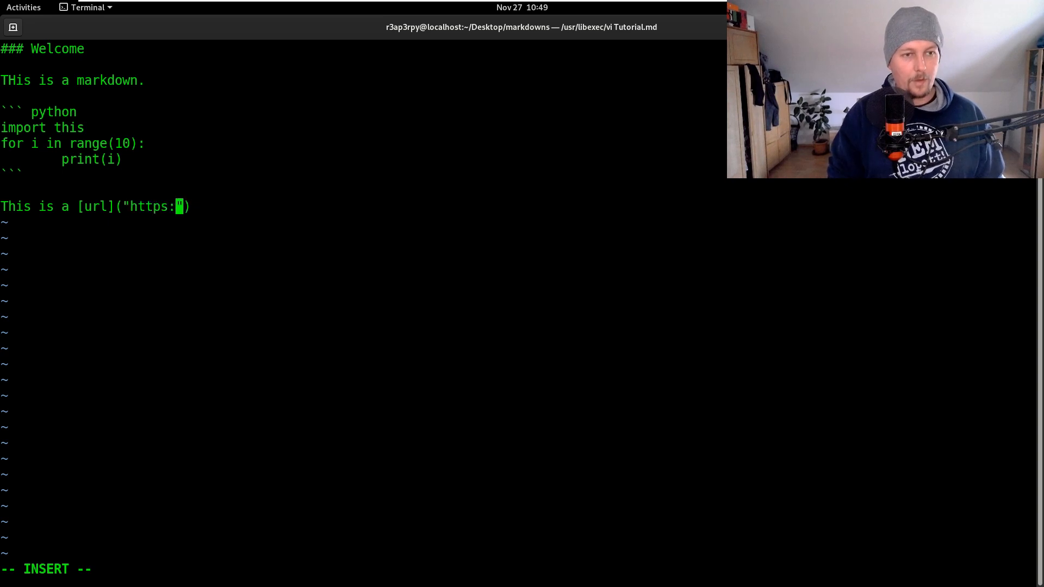
type("//google.o")
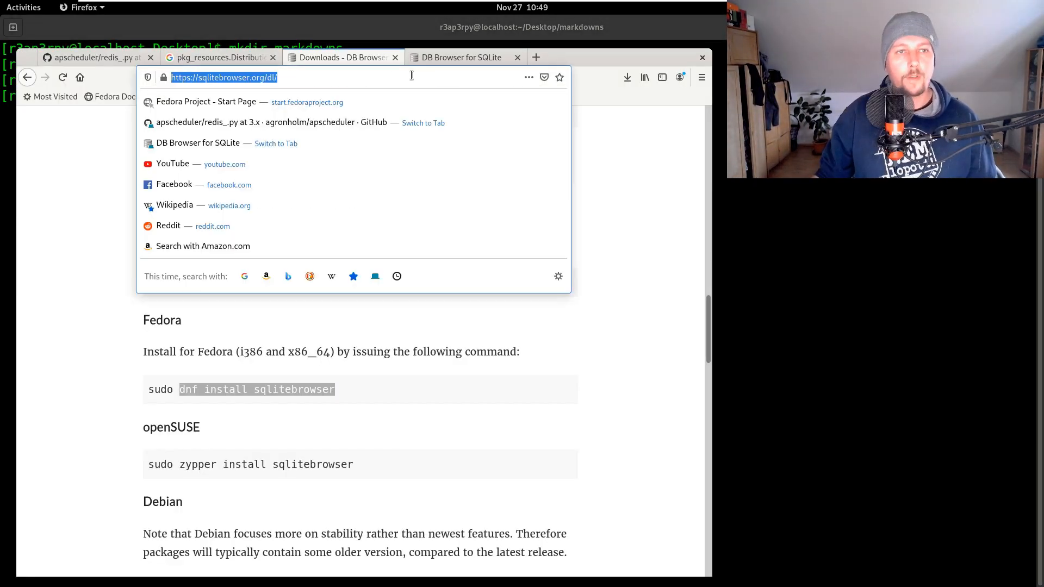
Step: Search Google Images for python and preview a Python logo result
type("python&client=firefox-b-d&source=lnms&tbm=isch&sa=")
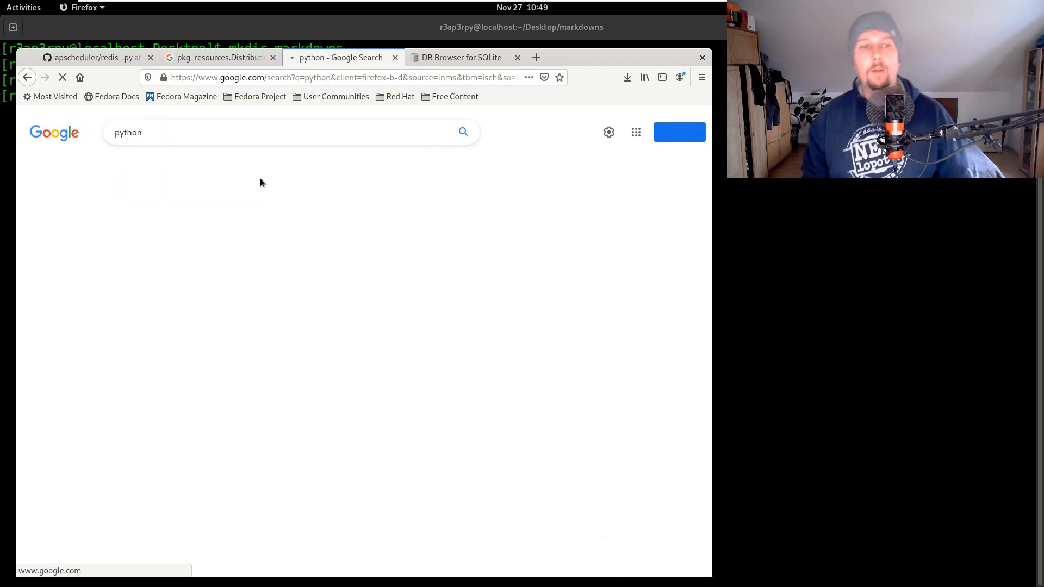
left_click(209, 180)
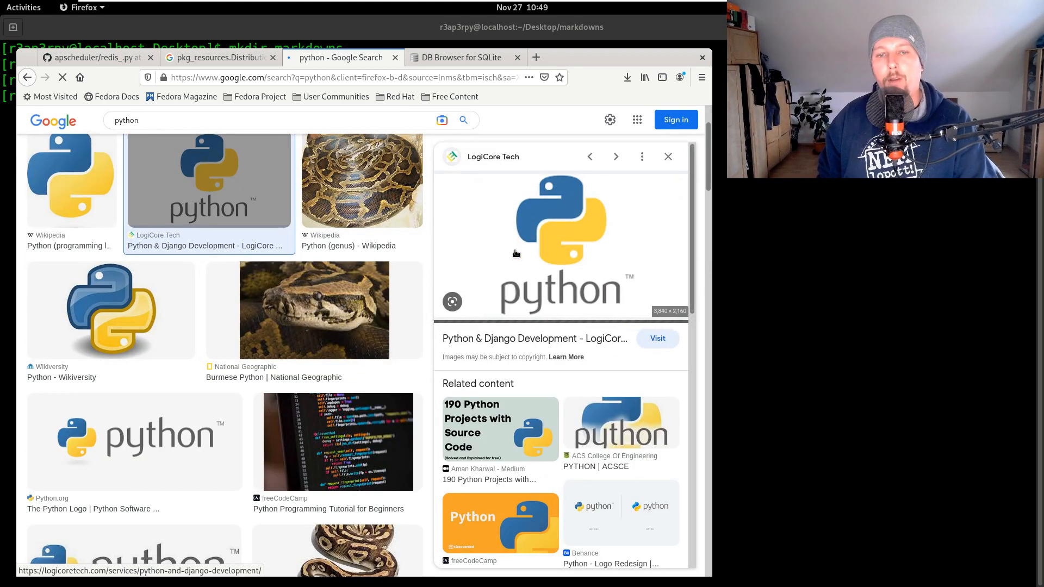
Step: Save the Python logo image as index.png via Save Image As, choosing the target folder
right_click(516, 253)
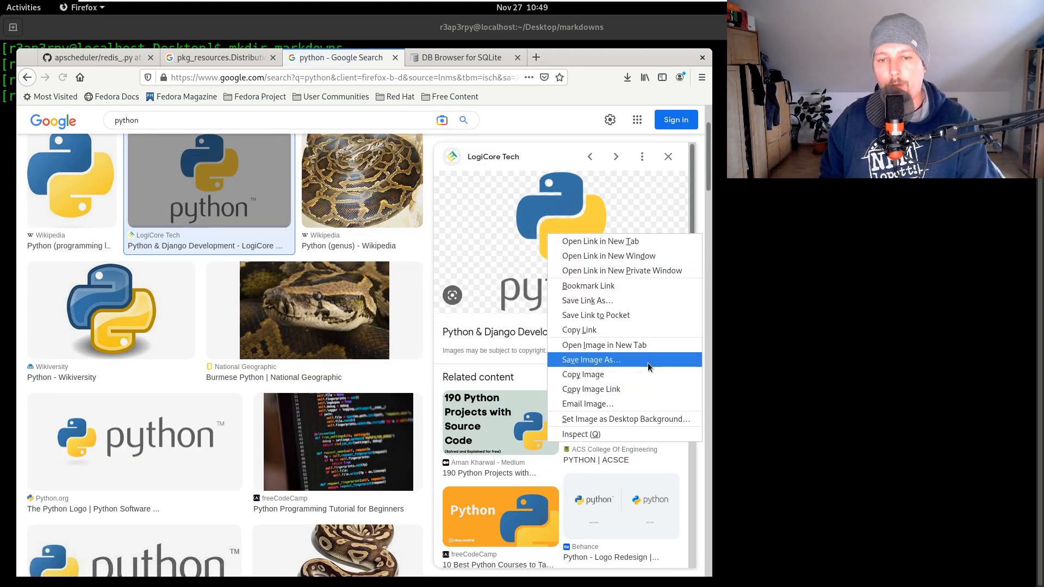
left_click(590, 360)
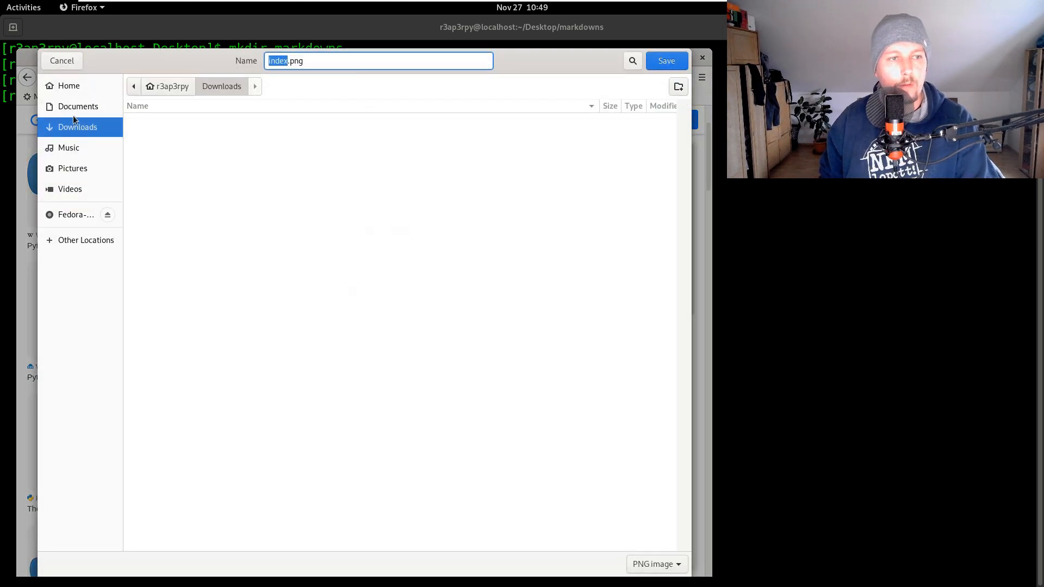
left_click(69, 85)
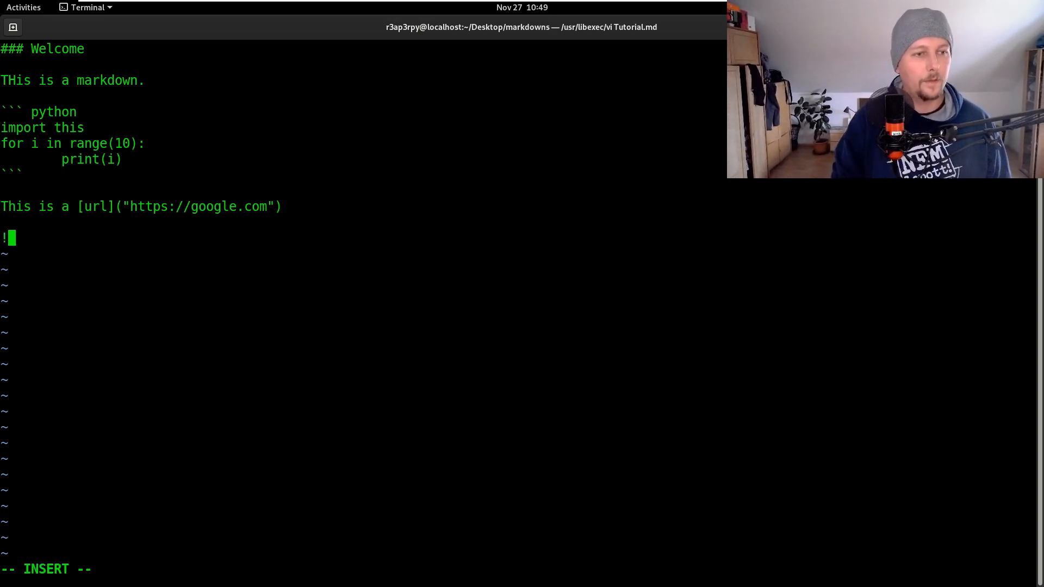
Step: Add the image line ![image](./index.png) to Tutorial.md, then save and quit vi
type("[ima]")
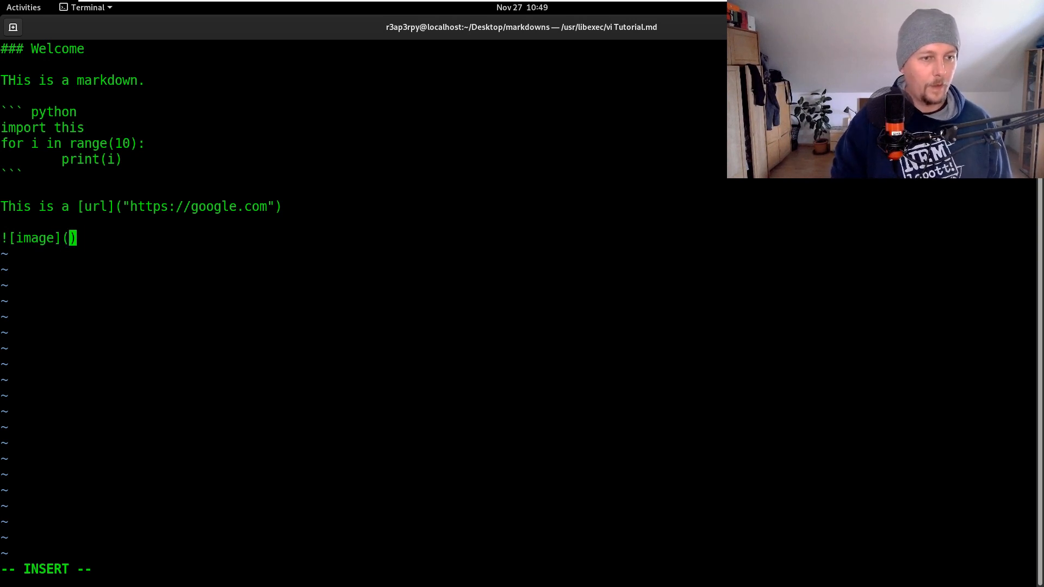
type("./inde")
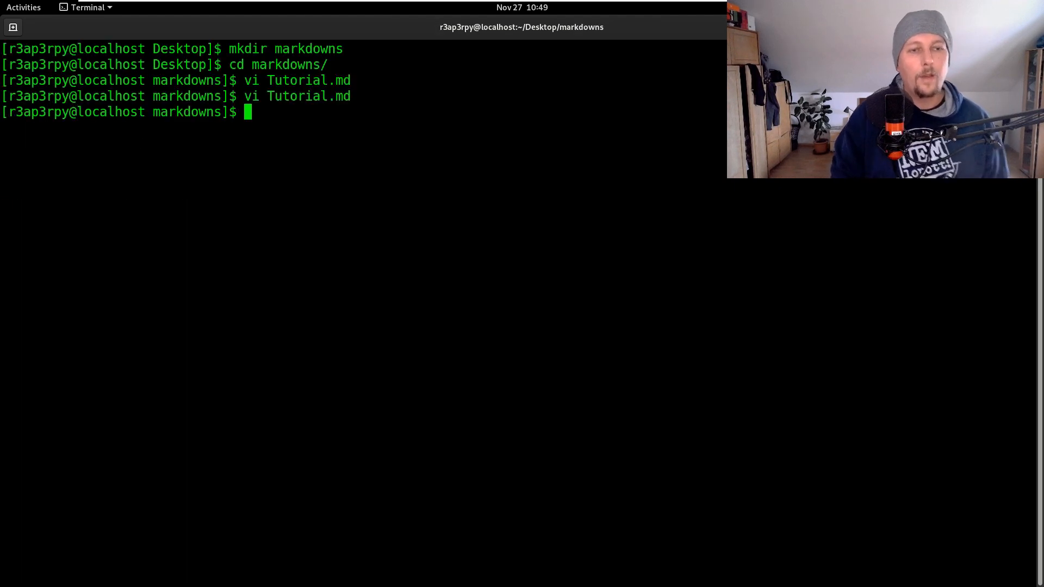
Step: Install grip with pip install --user grip
type("pip install --user grip")
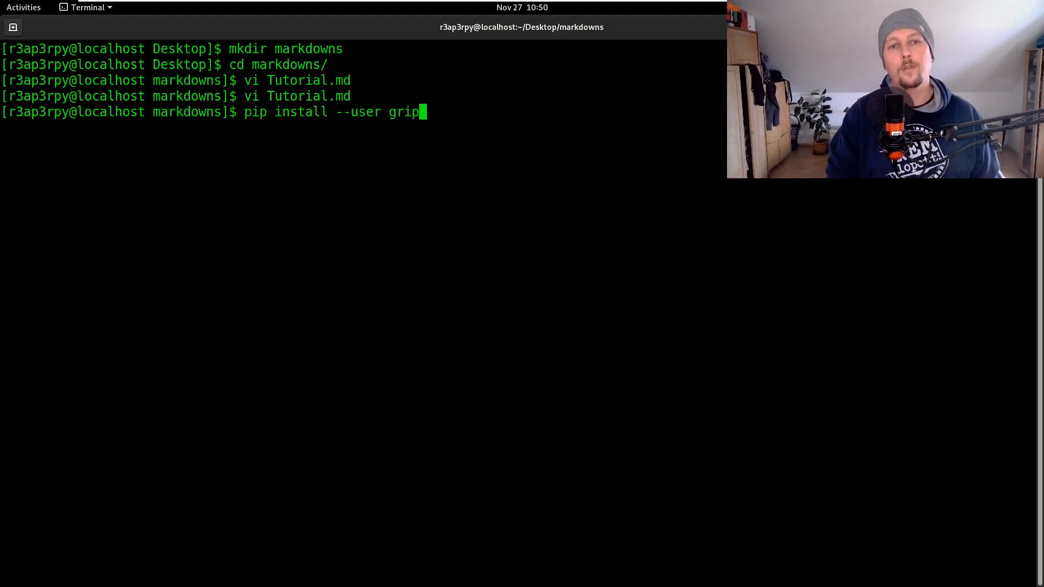
key("Return")
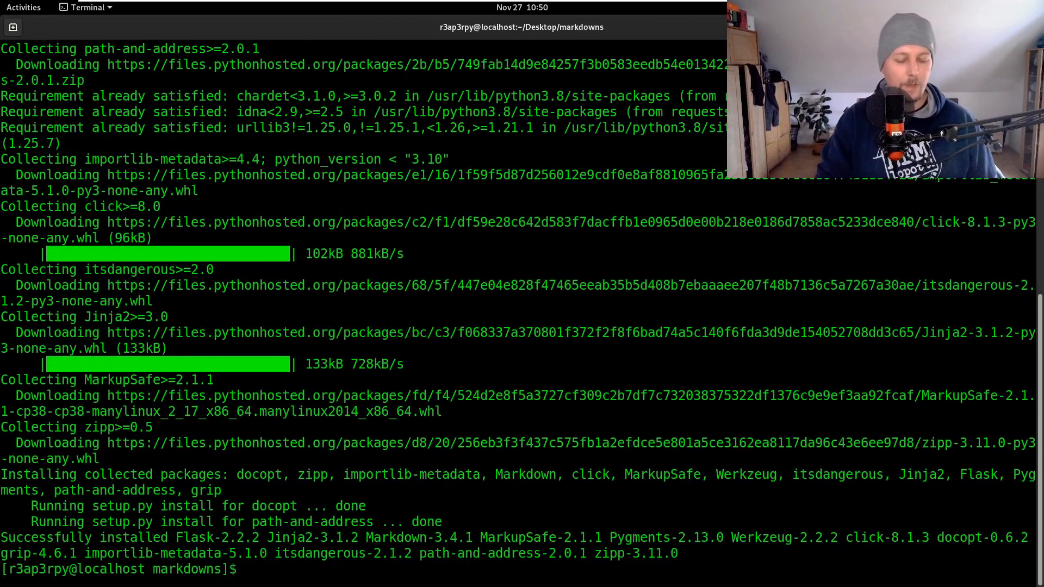
type("grip")
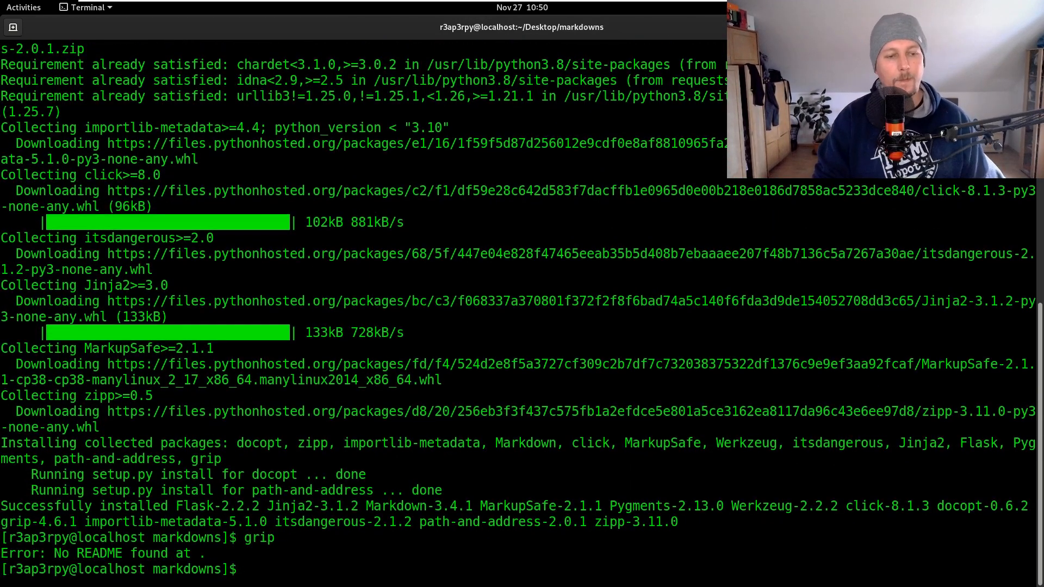
type("grip")
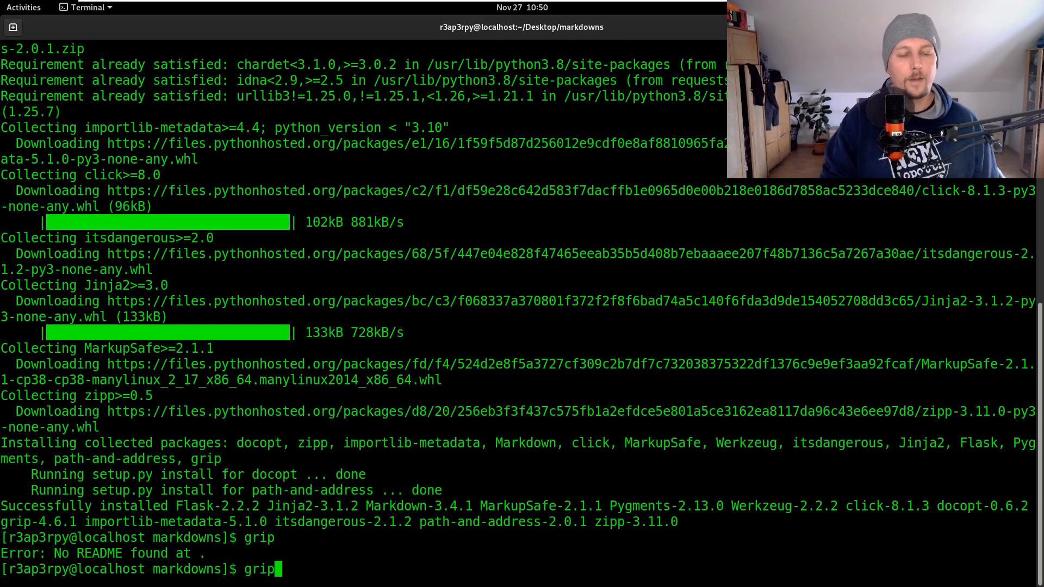
Step: Rename Tutorial.md to README.md and start the grip server on localhost:6419
type("mv")
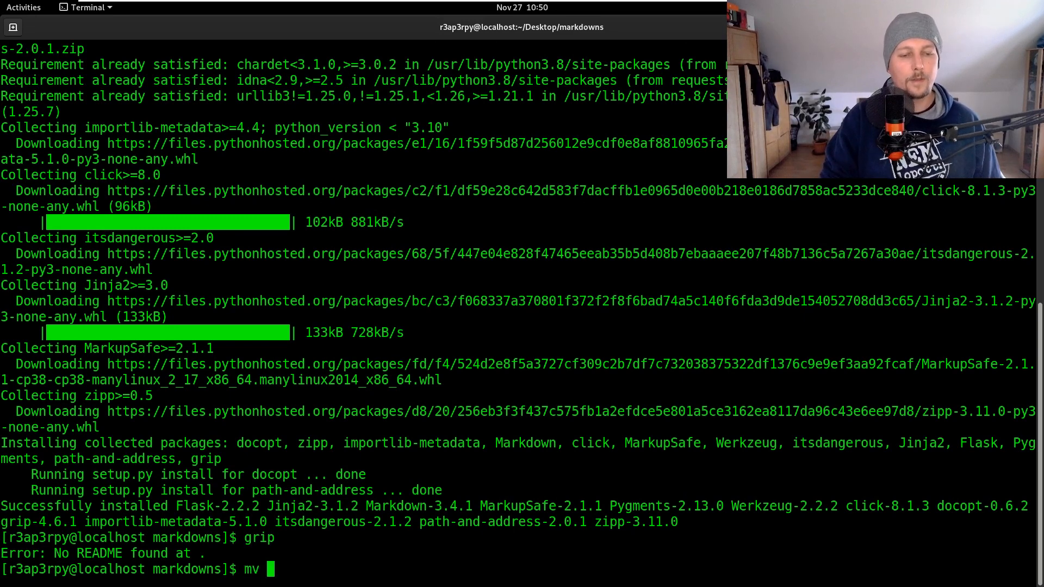
type("Tutorial.md README")
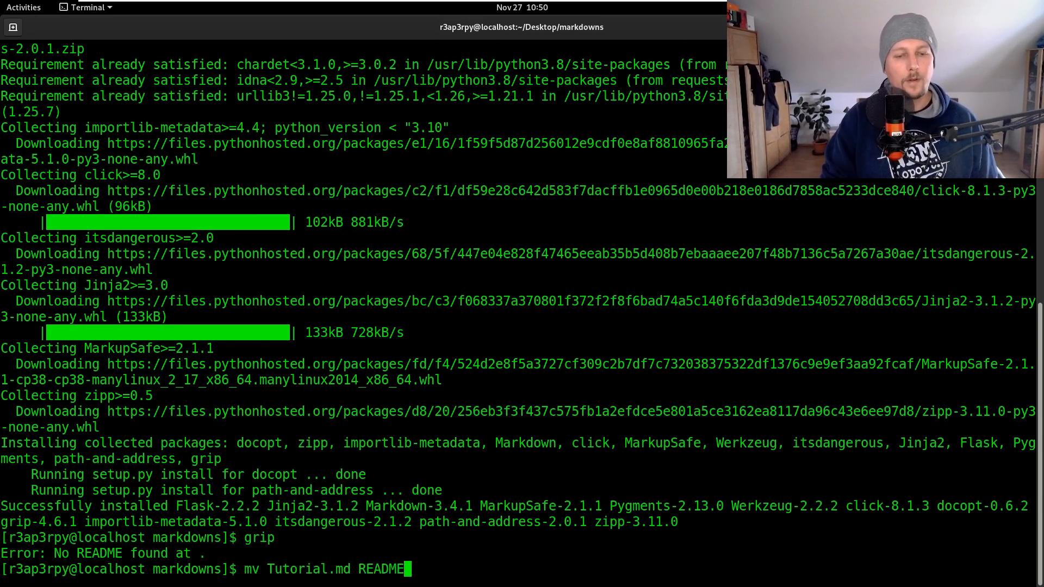
key("Return")
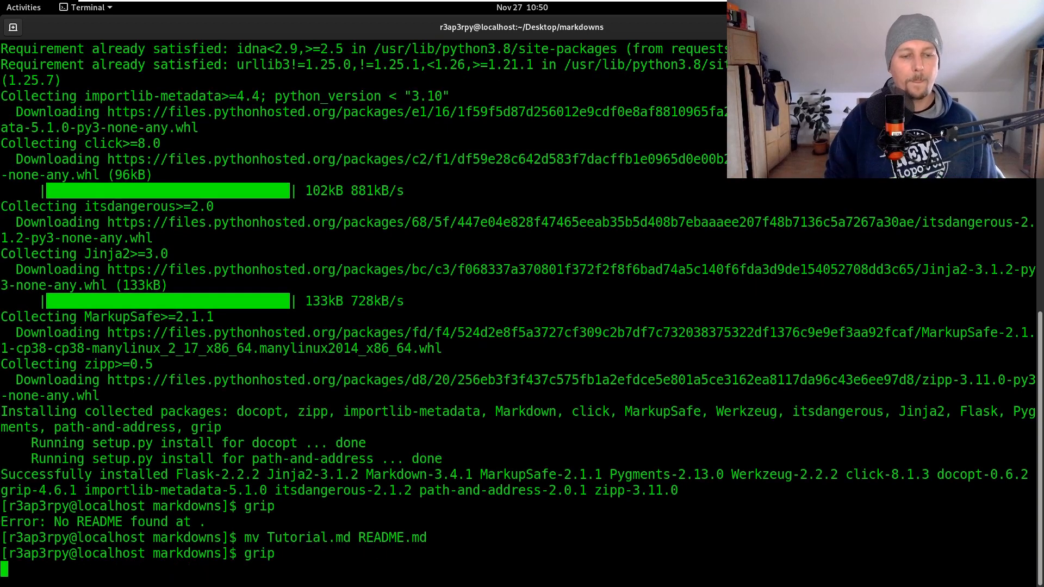
key("Return")
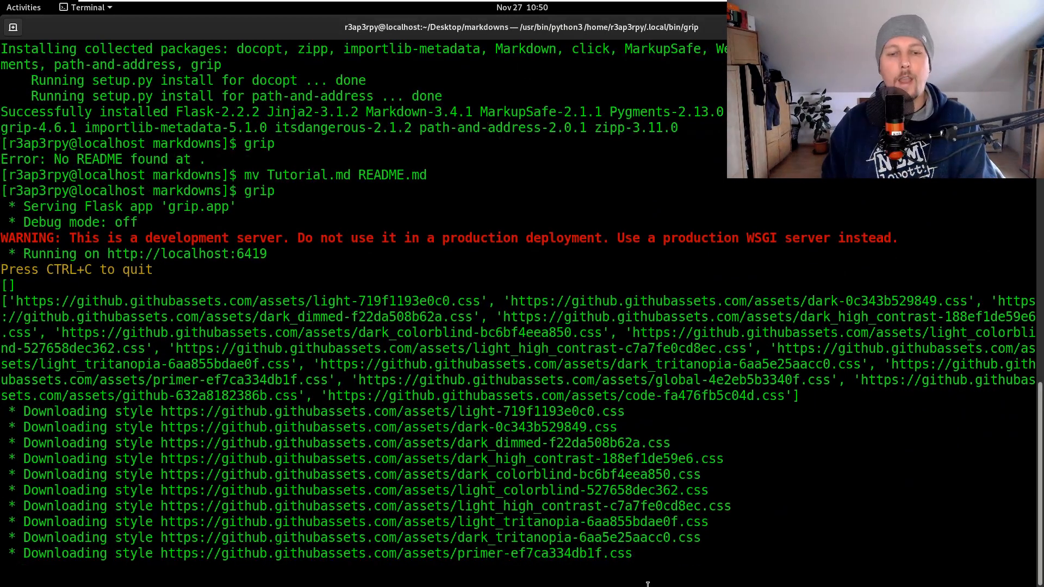
Step: Scroll the grip output to reach and open the localhost:6419 preview in Firefox
scroll("down", 3)
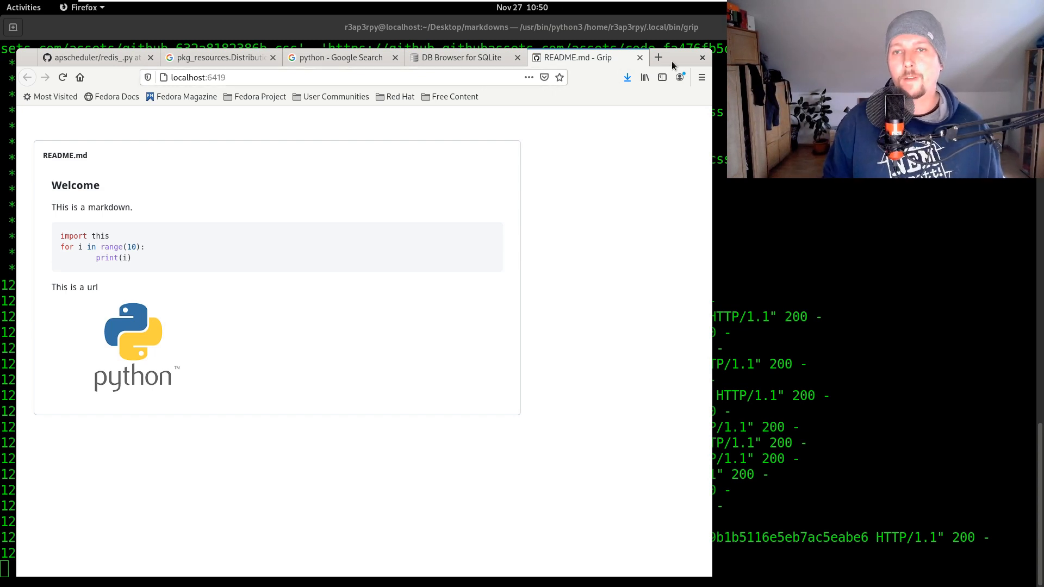
Step: Print the rendered README page to PDF via Save to PDF, saving into the markdowns folder
left_click(701, 78)
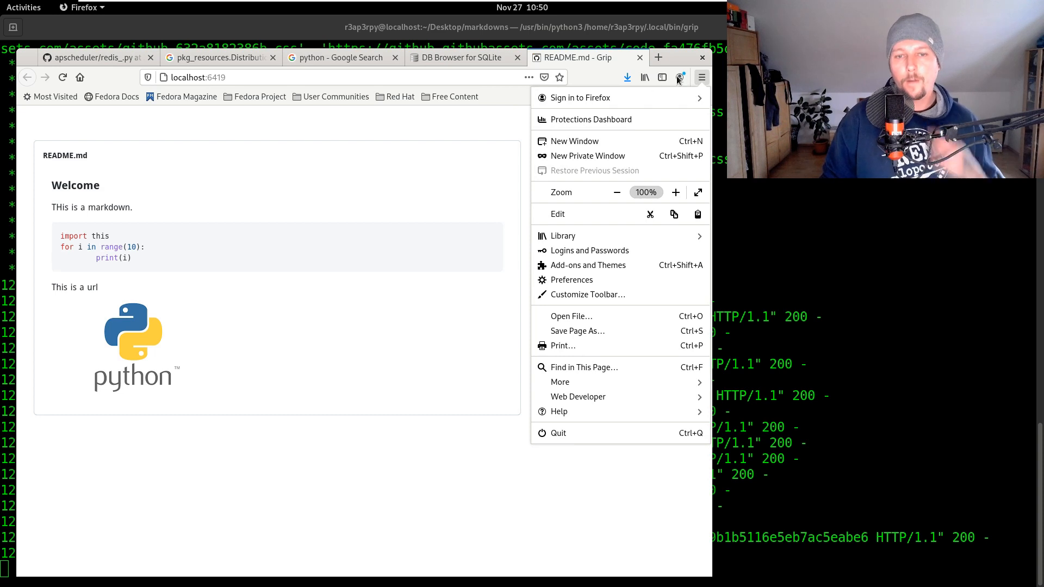
left_click(563, 346)
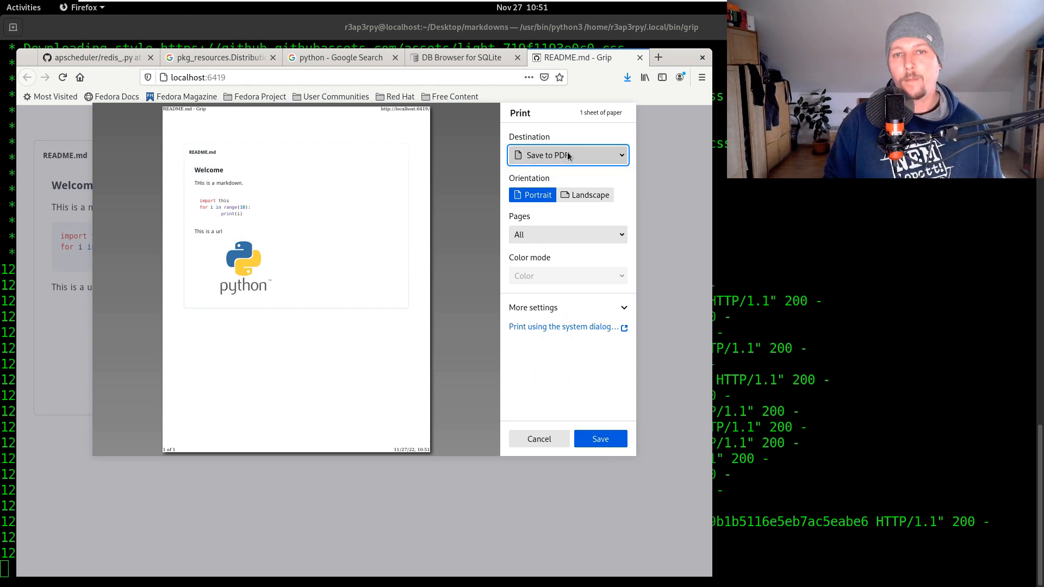
left_click(598, 438)
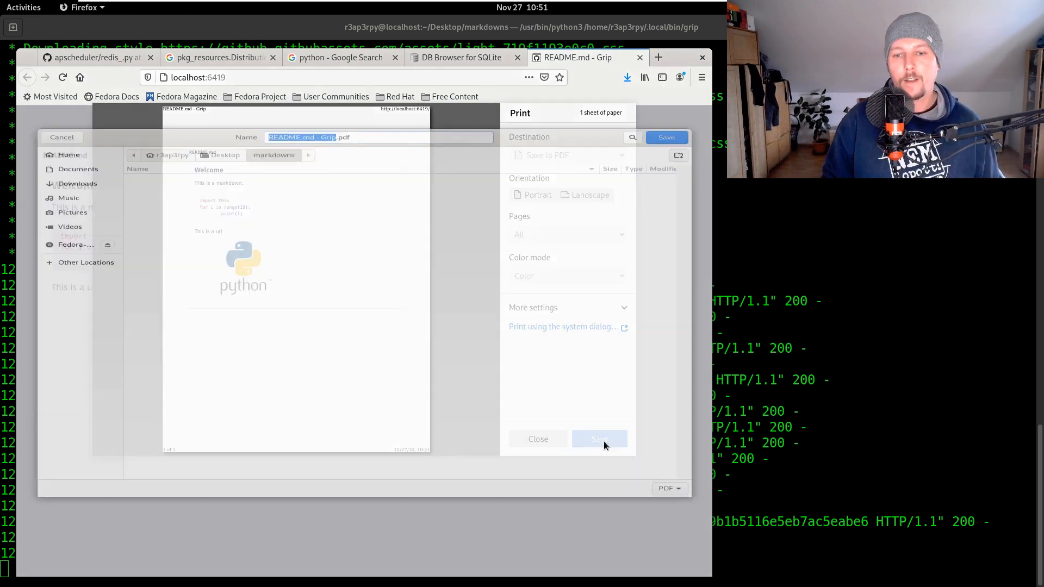
left_click(598, 438)
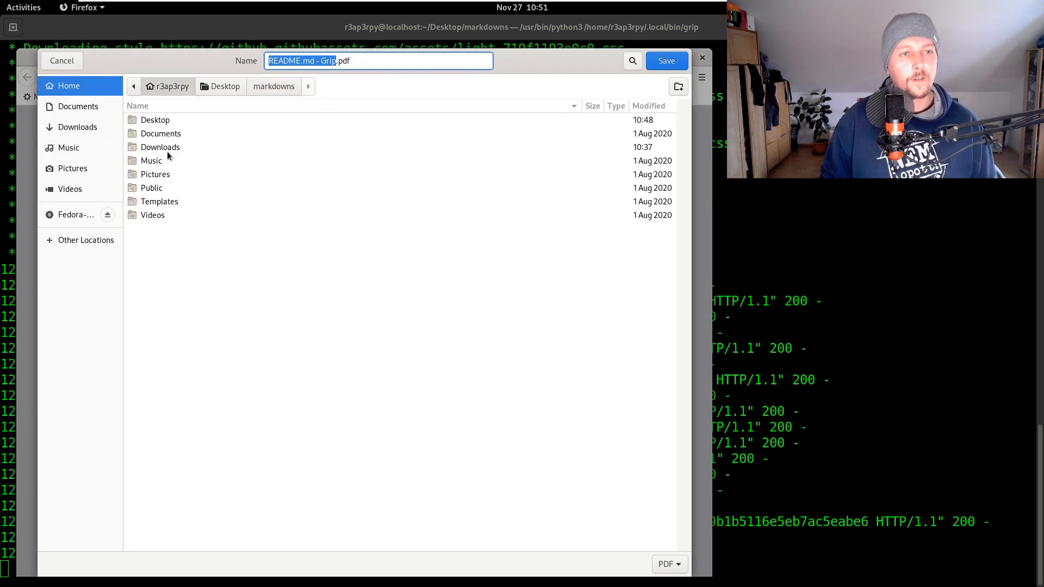
left_click(274, 86)
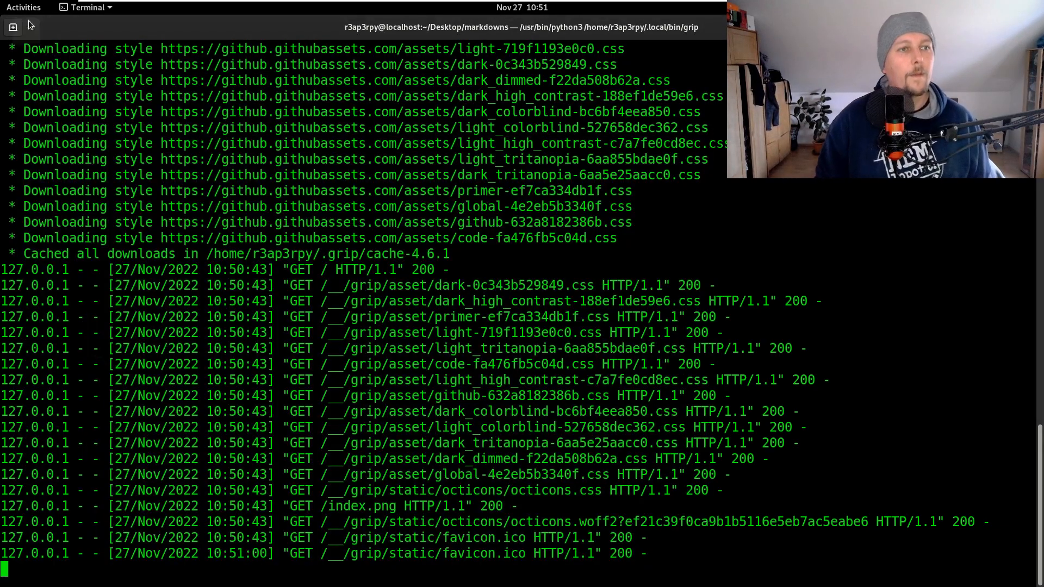
Step: Launch Files from Activities and open README.md - Grip.pdf from Desktop/markdowns
left_click(23, 7)
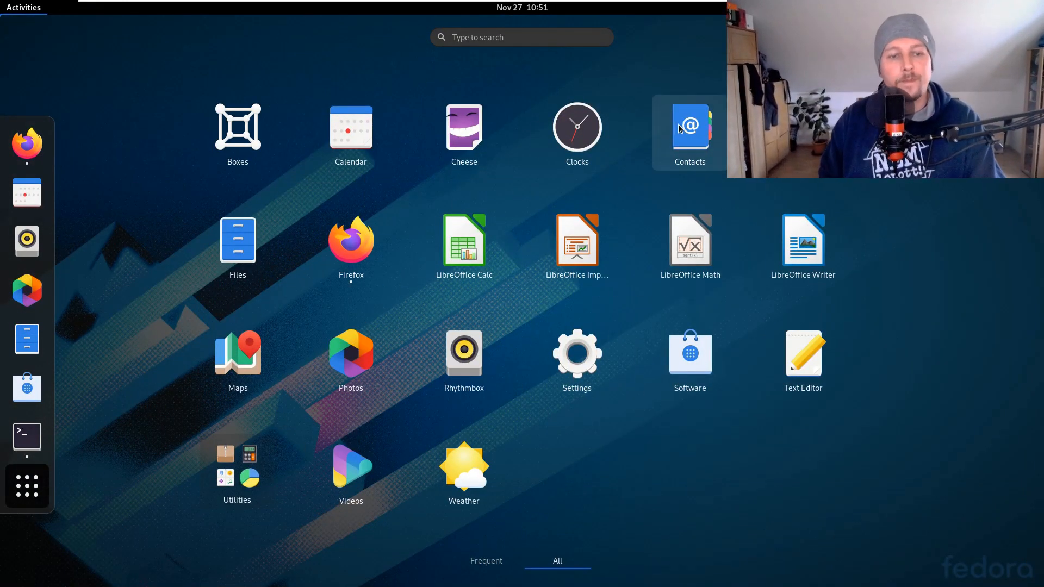
left_click(26, 193)
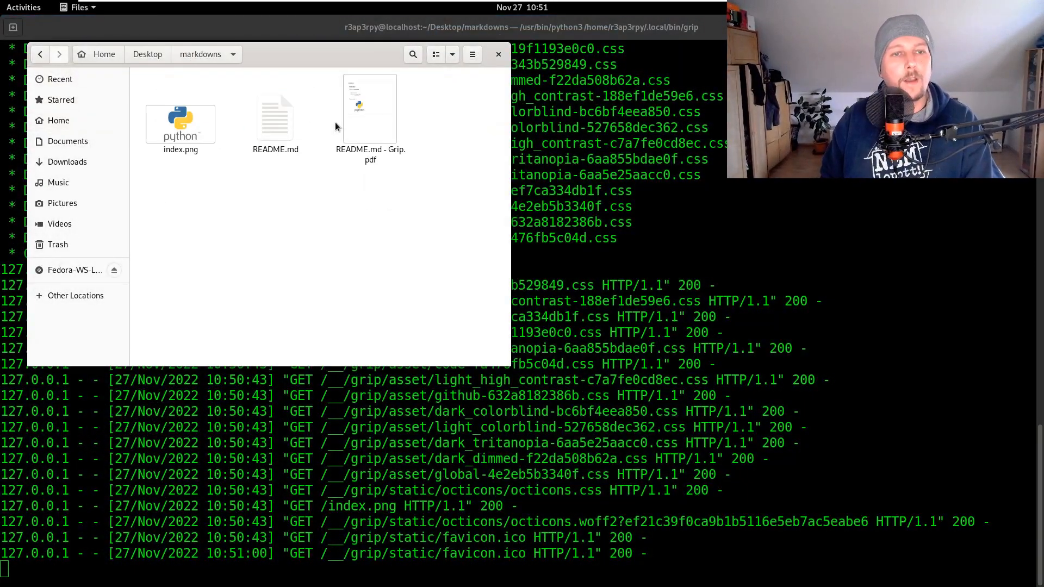
double_click(369, 107)
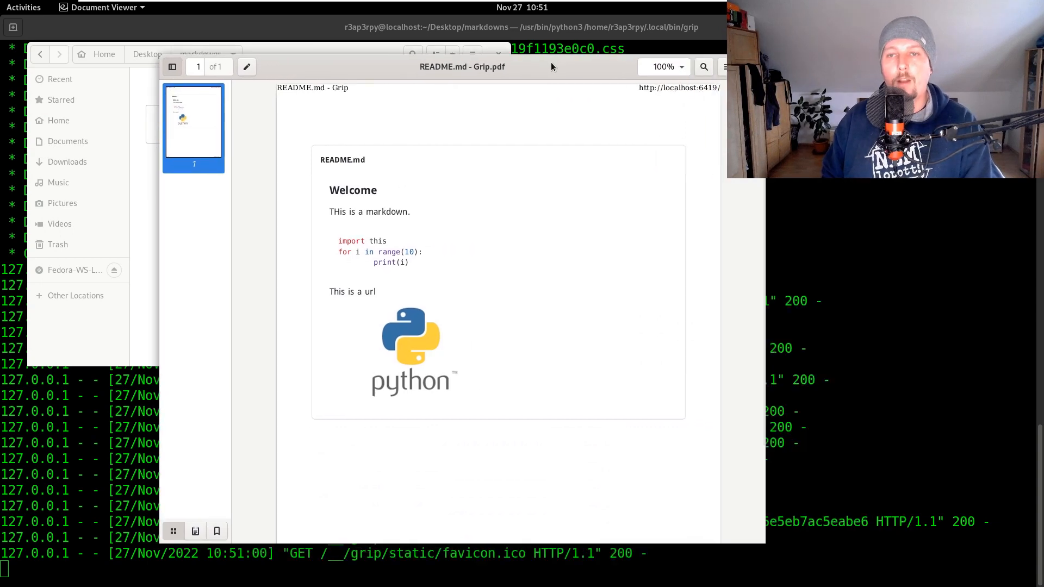
mouse_move(466, 120)
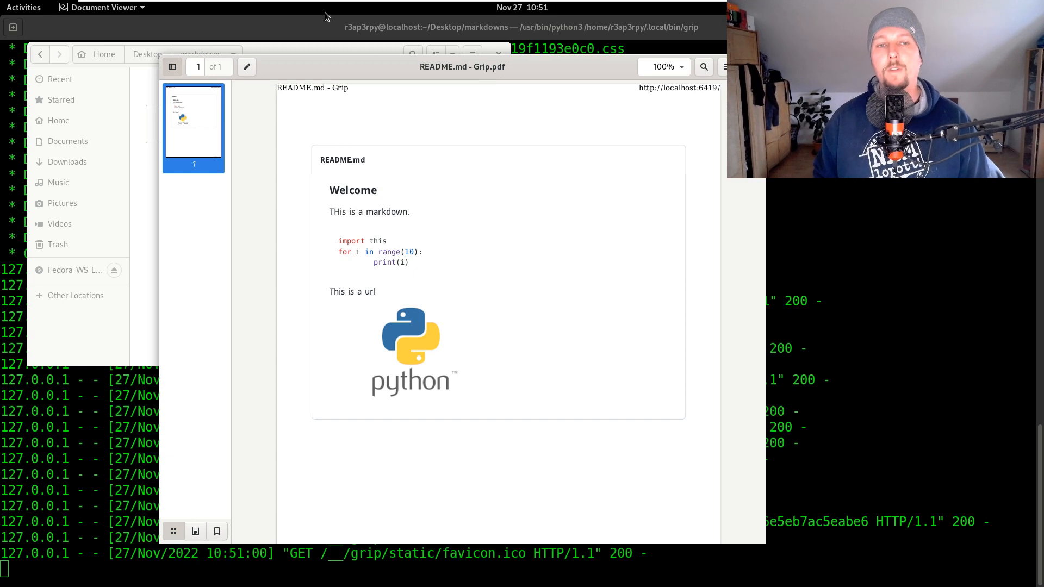
mouse_move(495, 254)
type("vi README.md")
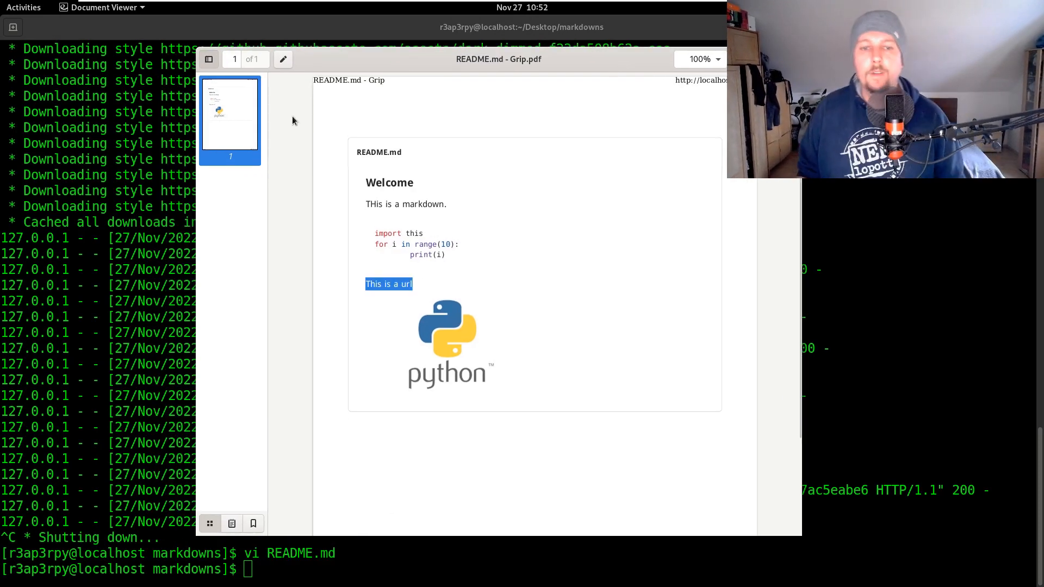
mouse_move(476, 124)
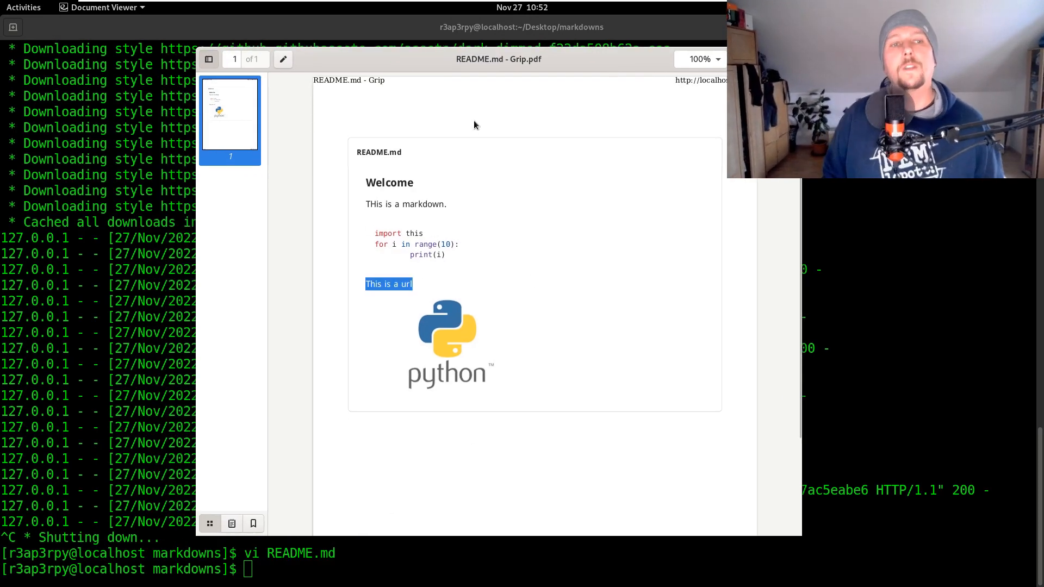
mouse_move(456, 22)
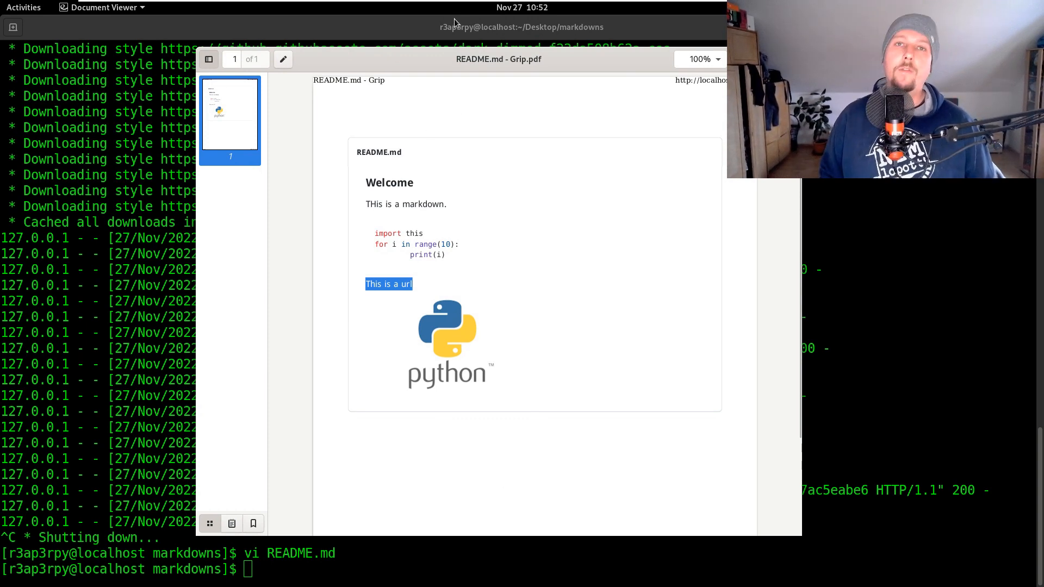